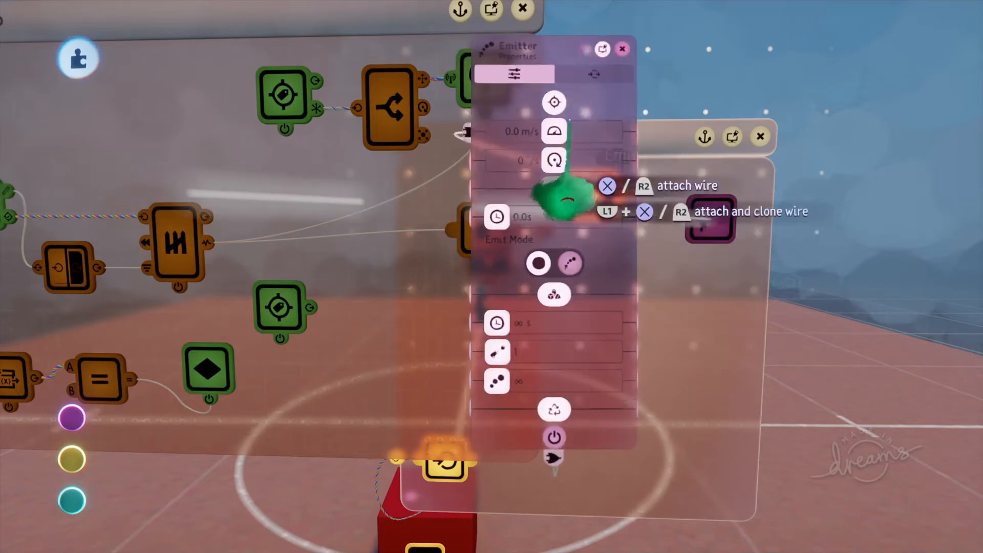
Step: Wire the enemy target tag's output through the node into the emitter
click(592, 74)
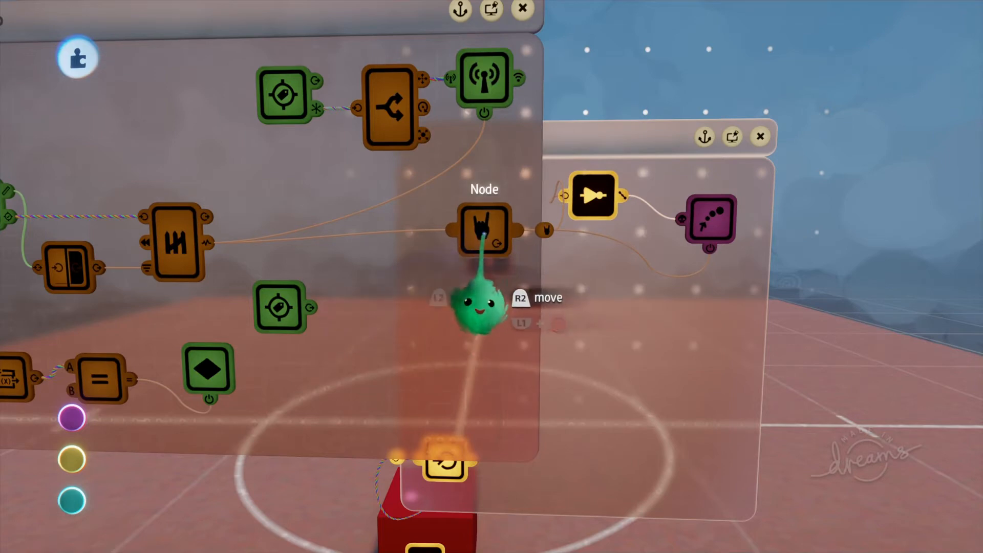
click(483, 229)
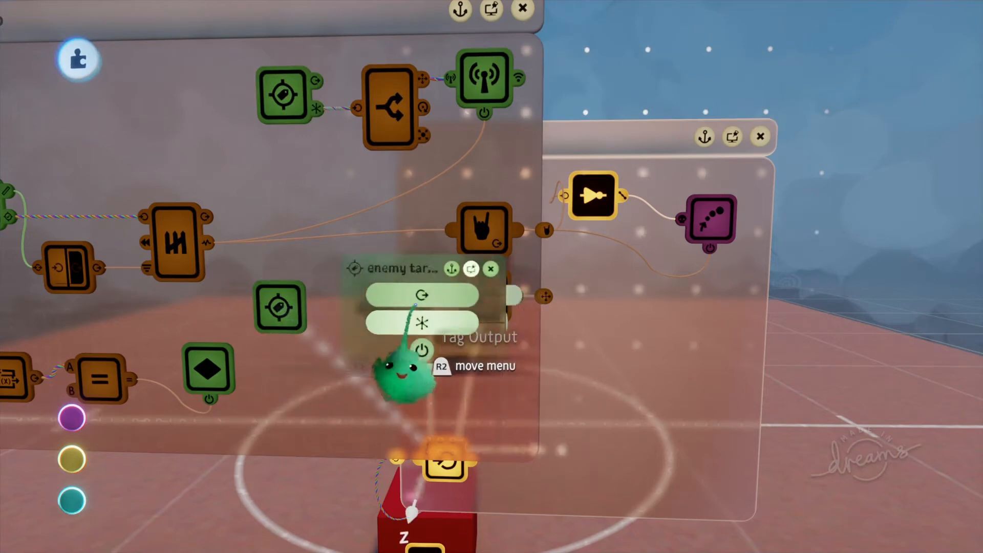
click(484, 79)
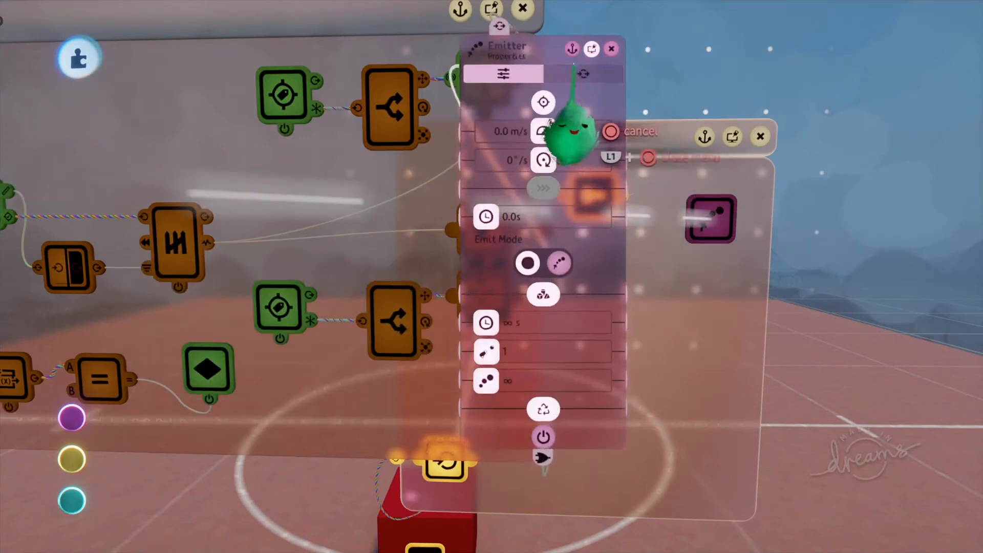
click(583, 74)
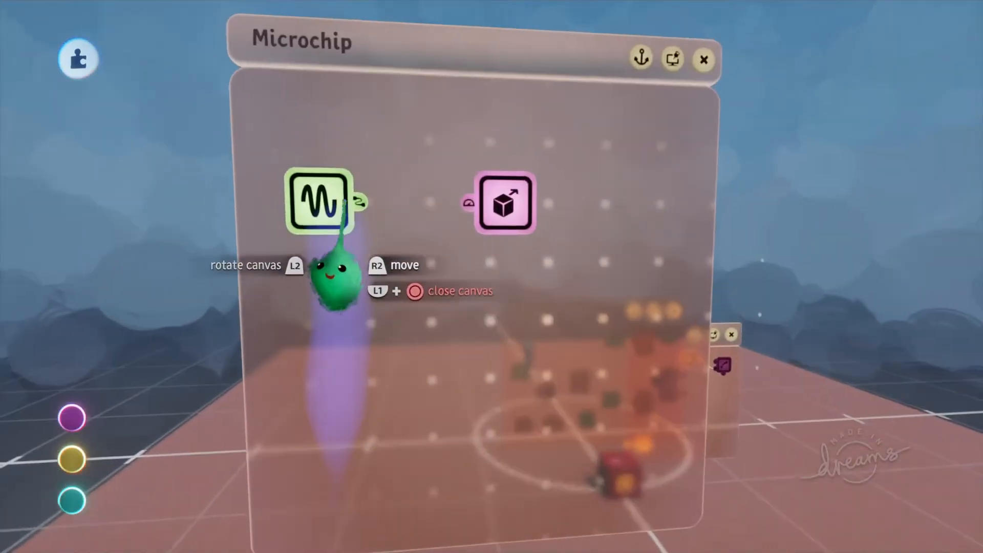
Step: Set the signal generator's sweep between -1.0 and 1.0 and wire it into the mover
click(319, 201)
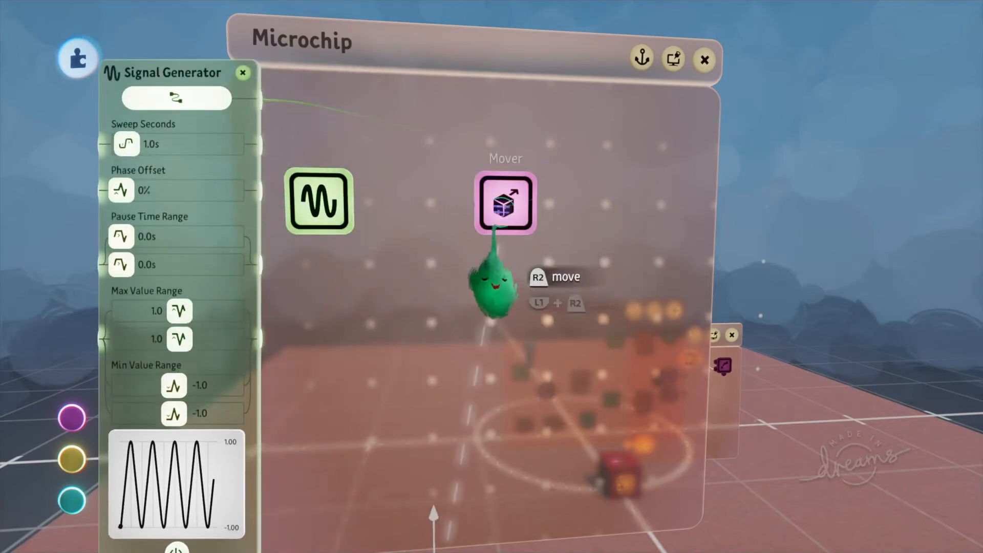
click(505, 202)
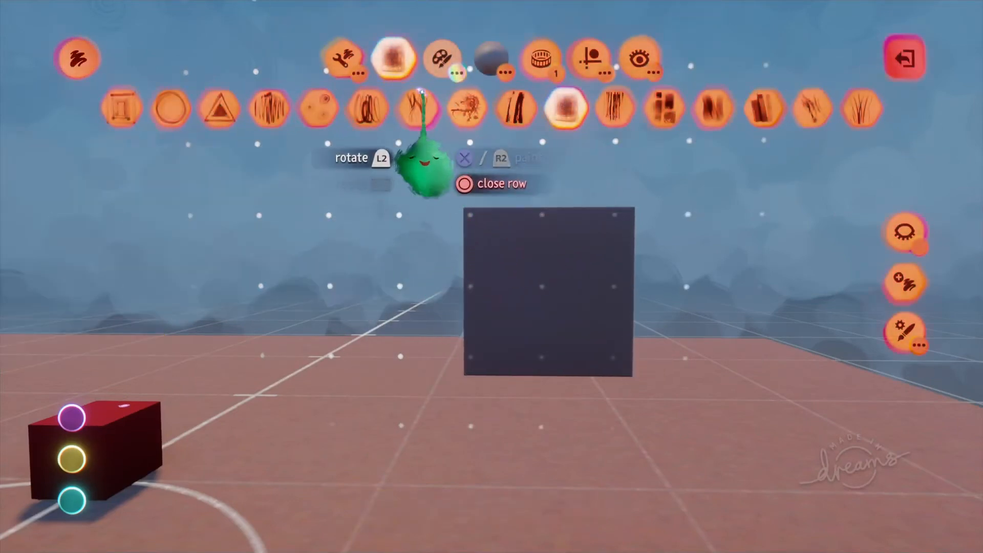
Step: Paint four inward-pointing triangles around the dark square and colour them yellow
click(442, 58)
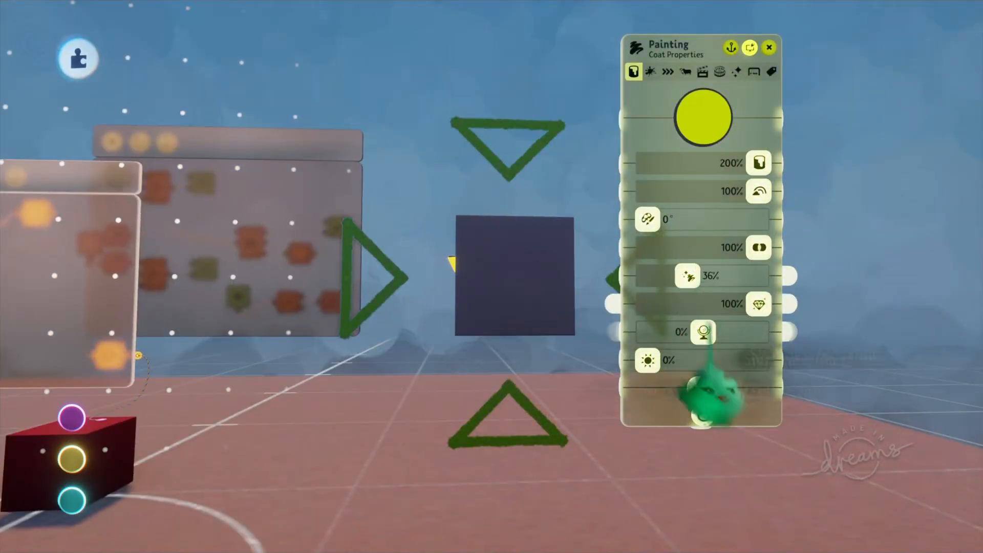
click(684, 71)
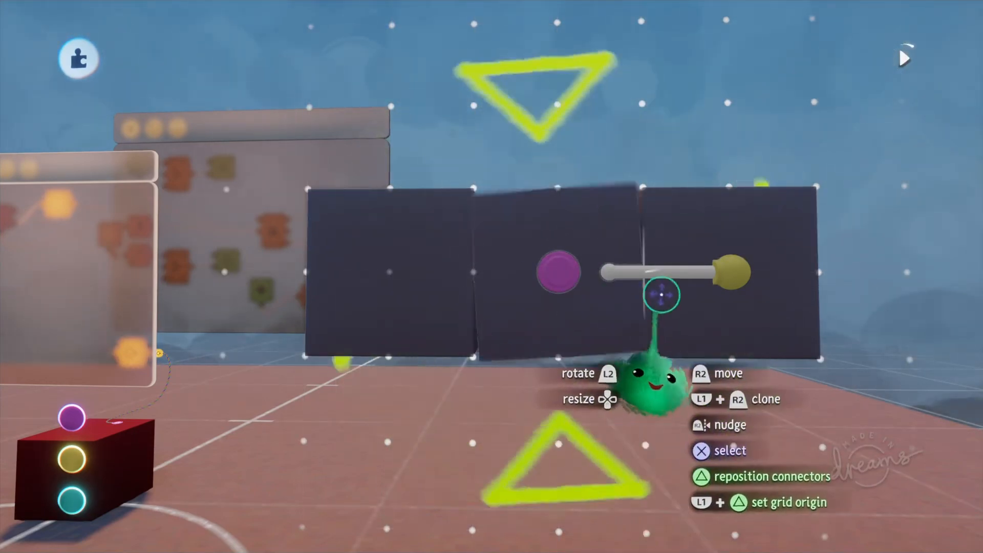
Step: Place a rotator connector on the dark square panel behind the triangles
click(705, 477)
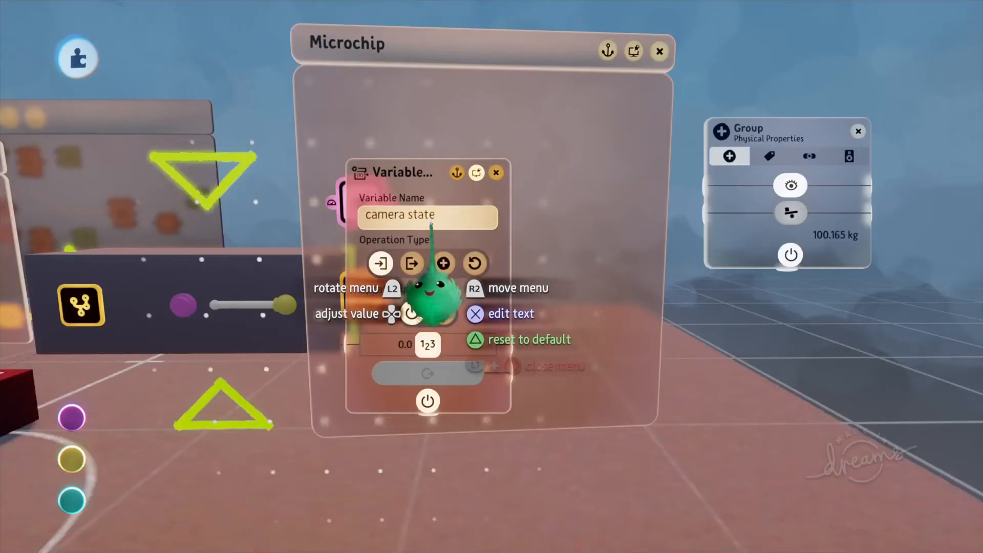
Step: Rename the microchip's variable gadget to 'camera state'
click(412, 264)
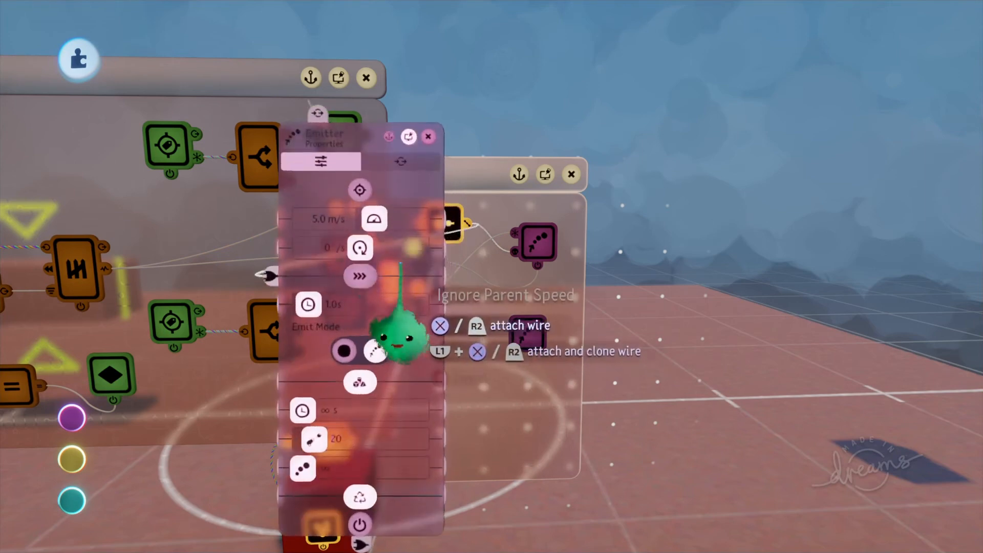
Step: Wire the emitter into the splitter logic and playtest the yellow triangle marker above the red enemy
click(399, 162)
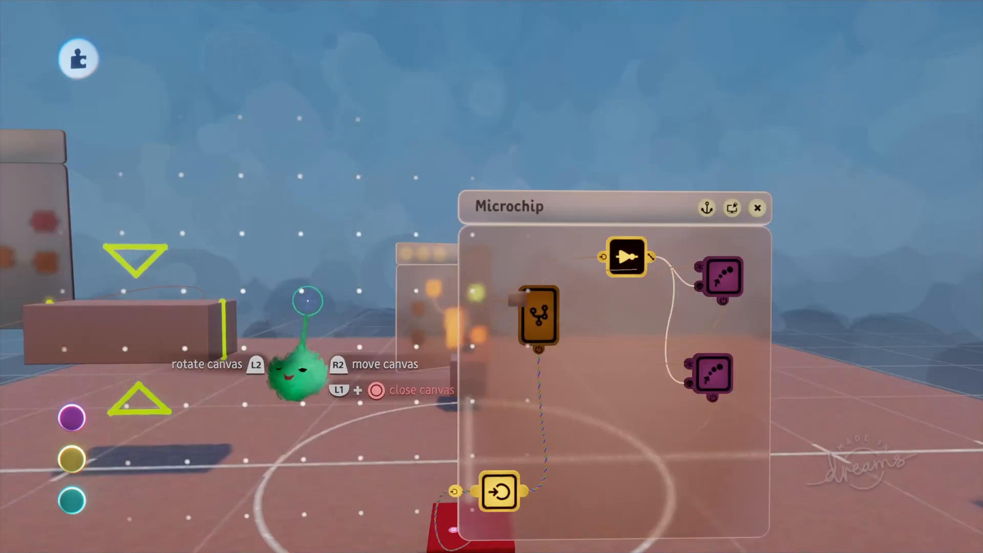
click(757, 208)
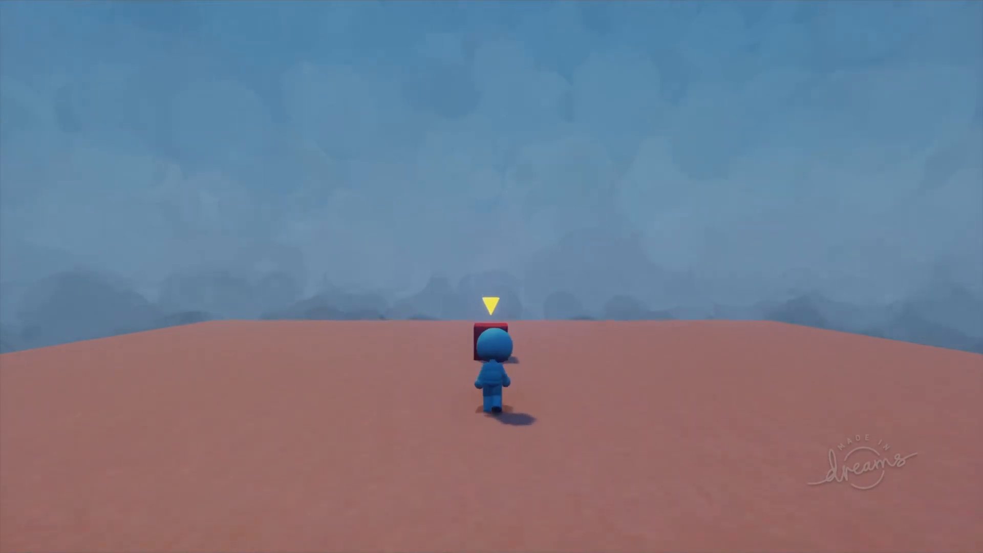